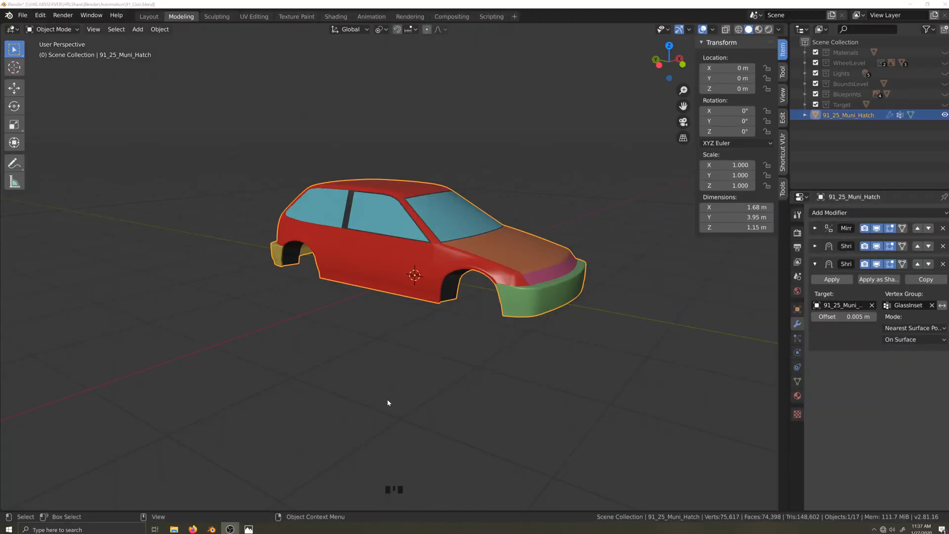
# - Duplicate the body's wheel-arch and sill edge loops and separate them into 91_25_Muni_Hatch.001
pyautogui.scroll(3)
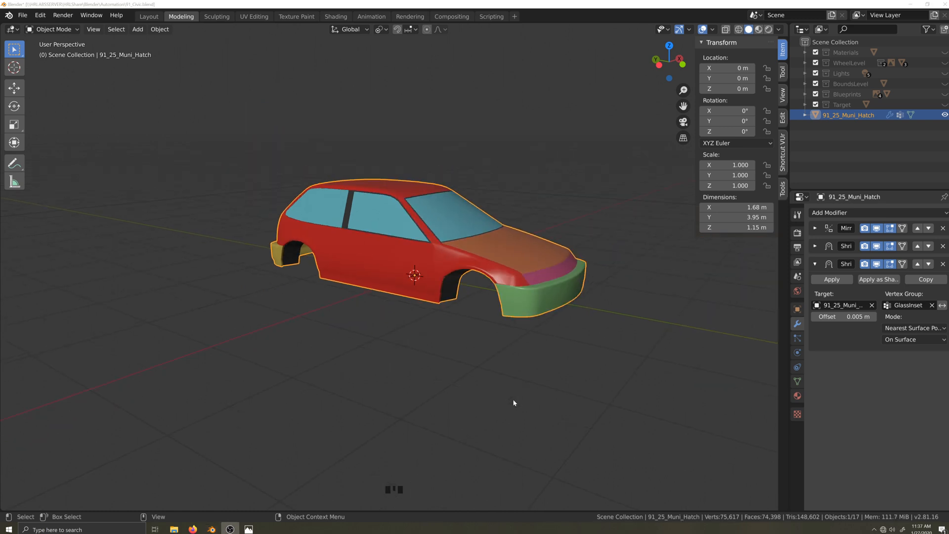
pyautogui.moveTo(635, 241)
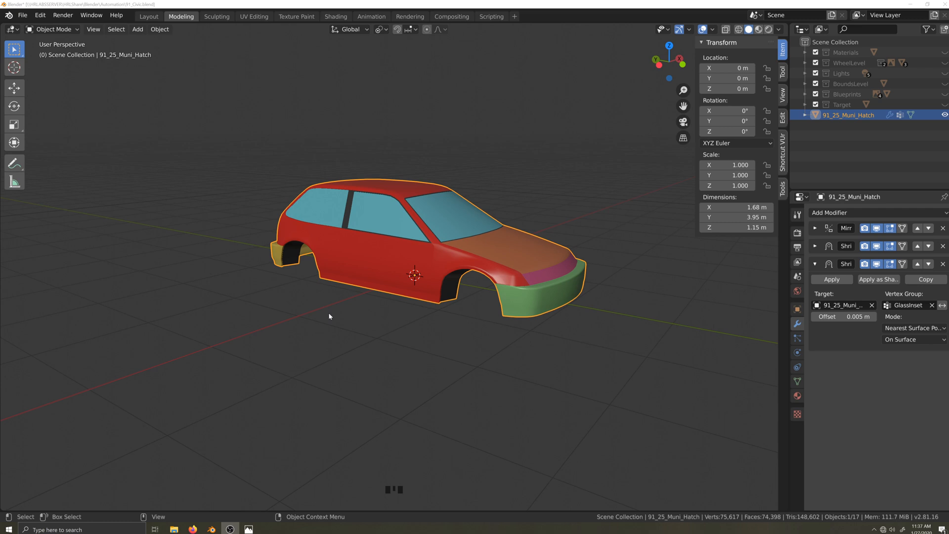
pyautogui.moveTo(514, 403)
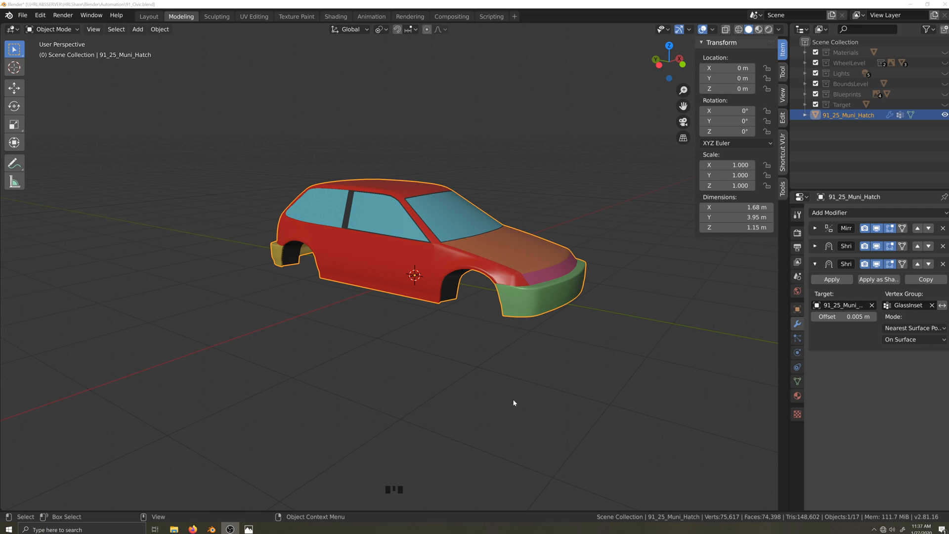
pyautogui.press('Tab')
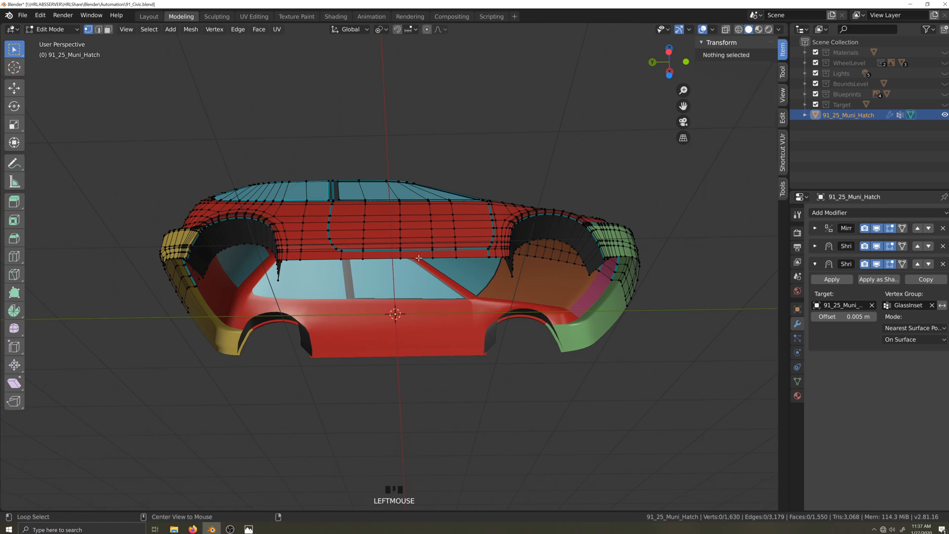
pyautogui.click(417, 261)
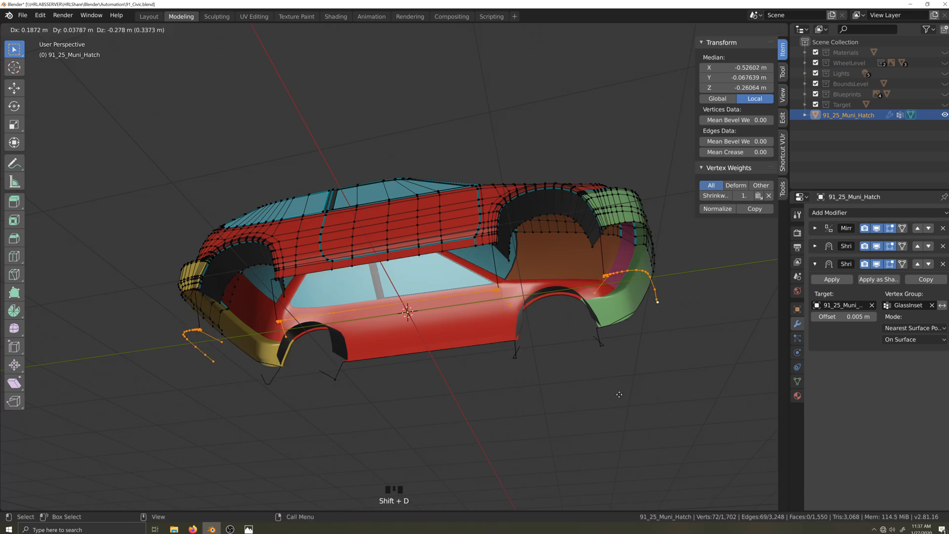
pyautogui.press('P')
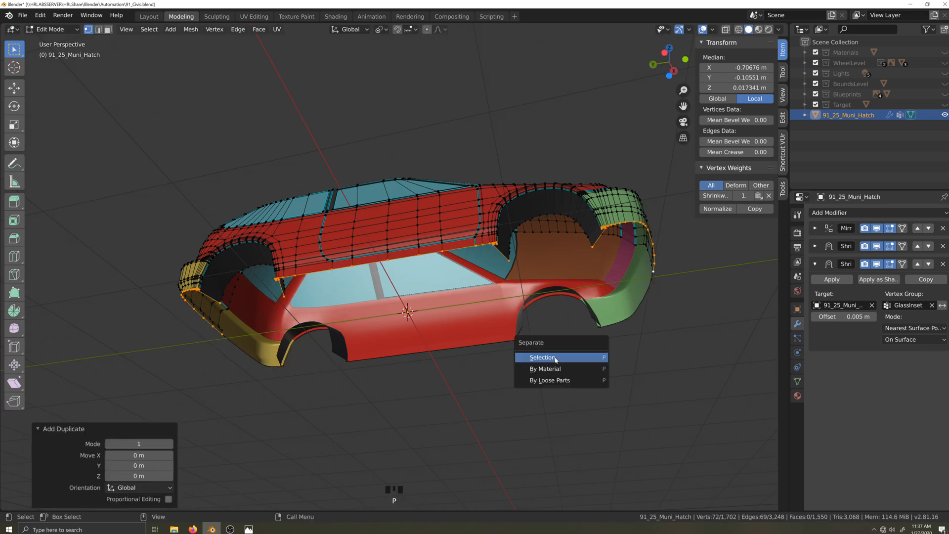
pyautogui.click(543, 357)
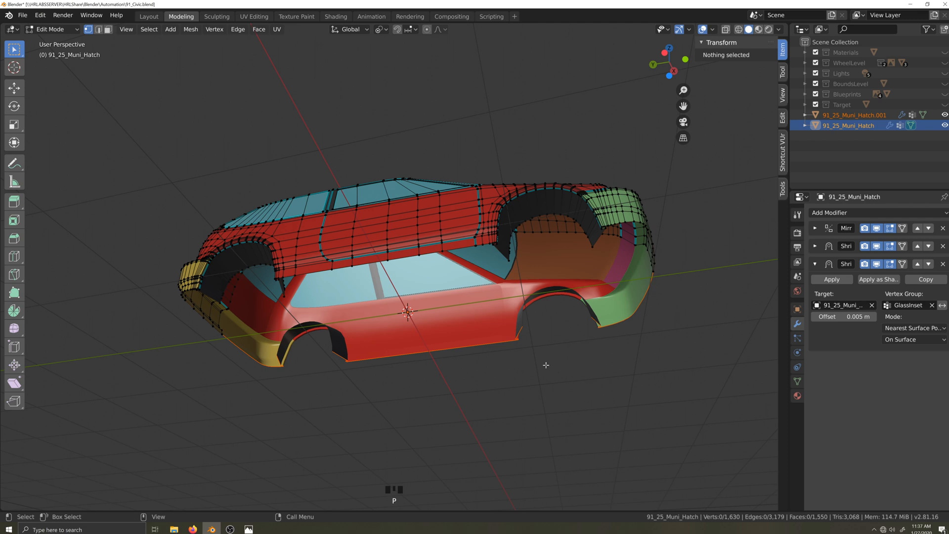
pyautogui.moveTo(767, 194)
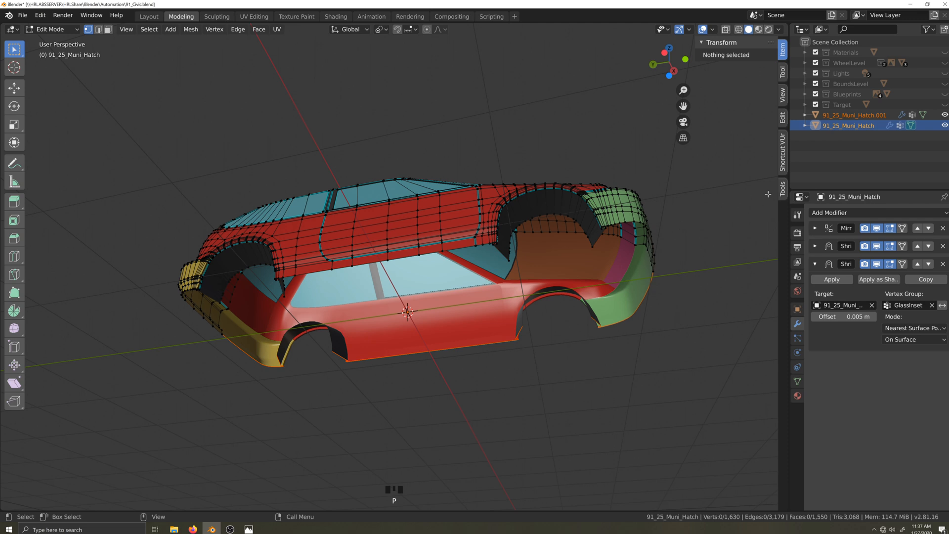
pyautogui.press('Tab')
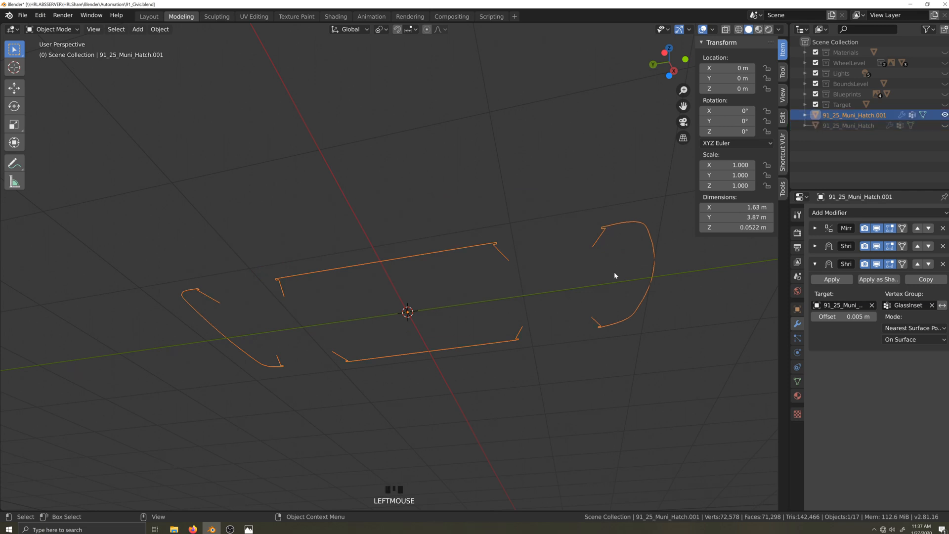
# - Isolate 91_25_Muni_Hatch.001 in Edit Mode and pick a lip corner vertex to fill faces from
pyautogui.press('Tab')
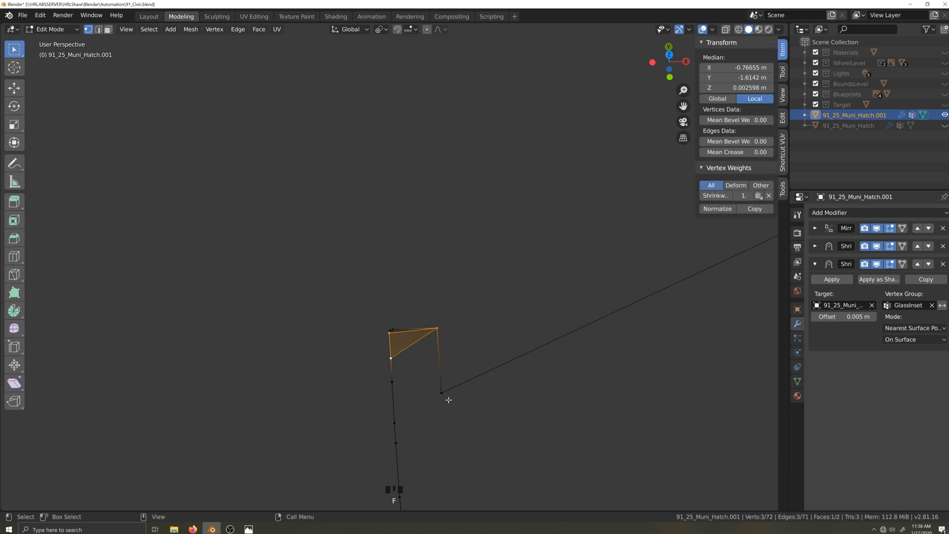
pyautogui.scroll(-3)
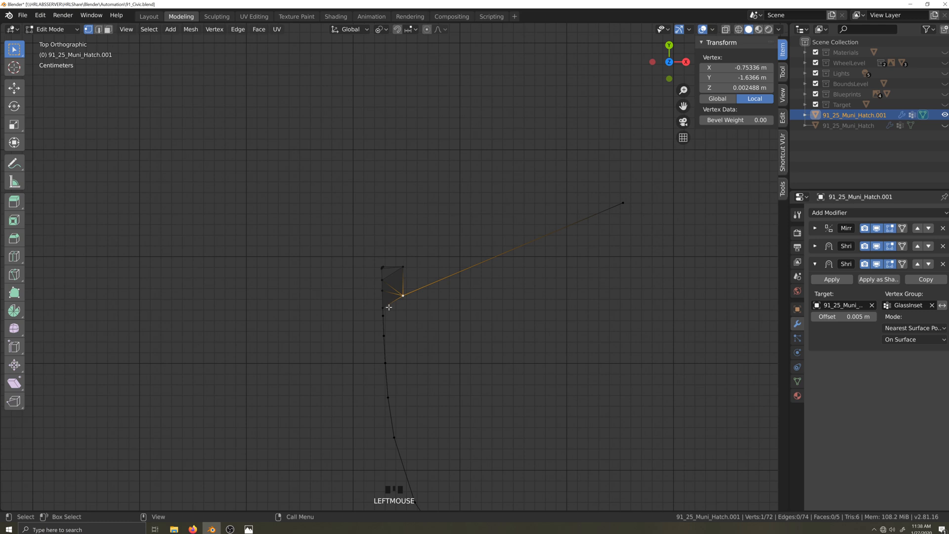
pyautogui.click(383, 316)
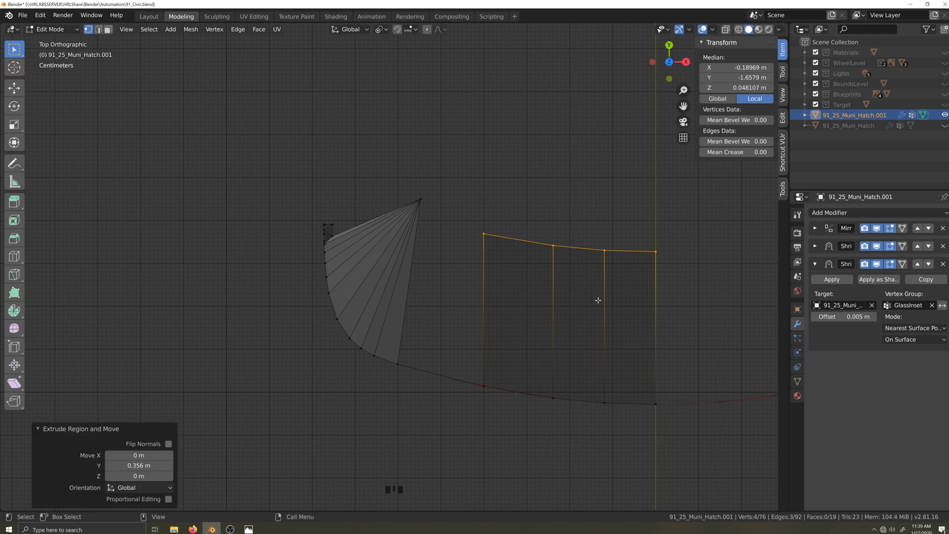
# - Extrude the sill edges into a quad strip and bridge it to the triangle fan
pyautogui.moveTo(329, 223); pyautogui.dragTo(365, 262)
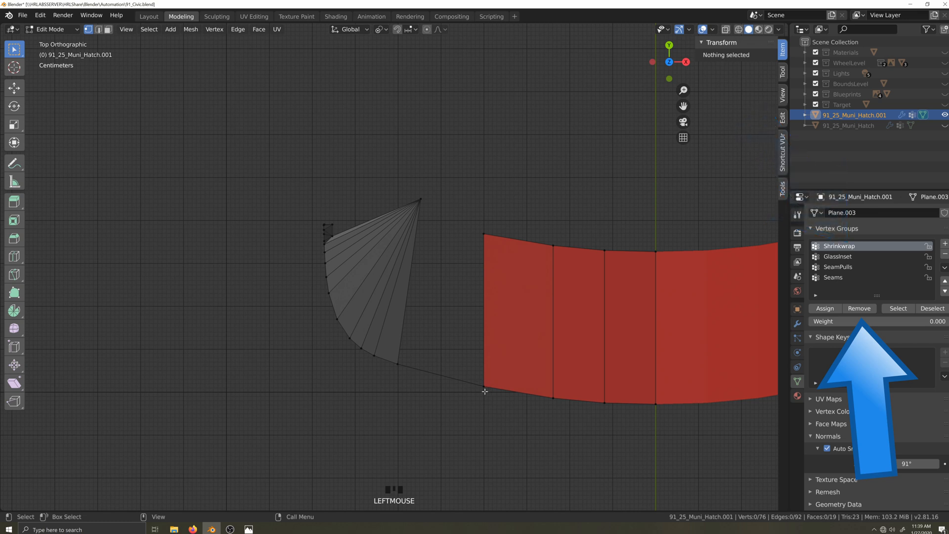
pyautogui.click(420, 200)
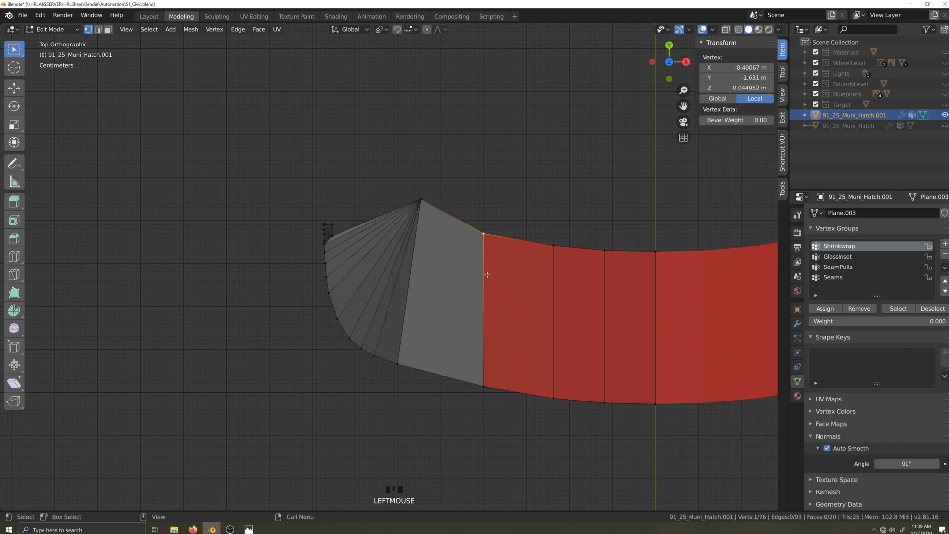
pyautogui.press('g')
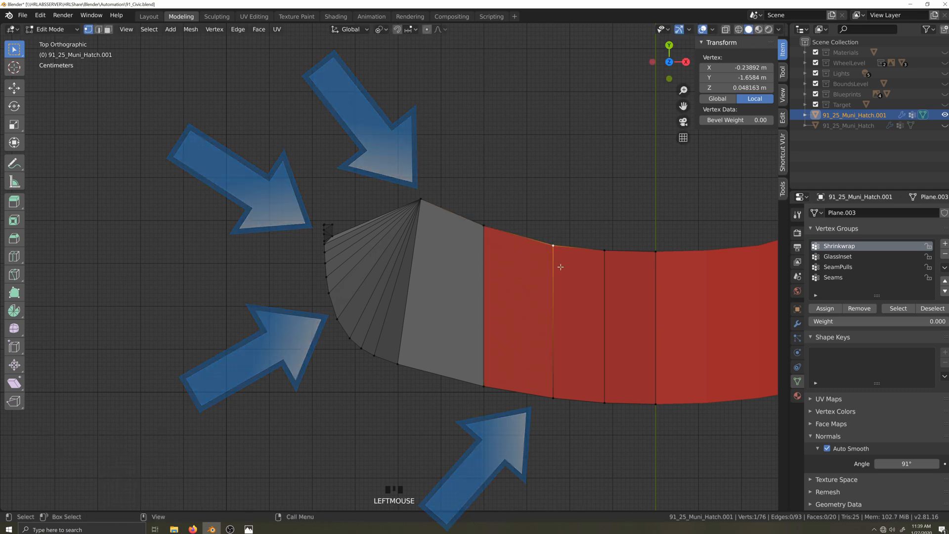
pyautogui.press('g')
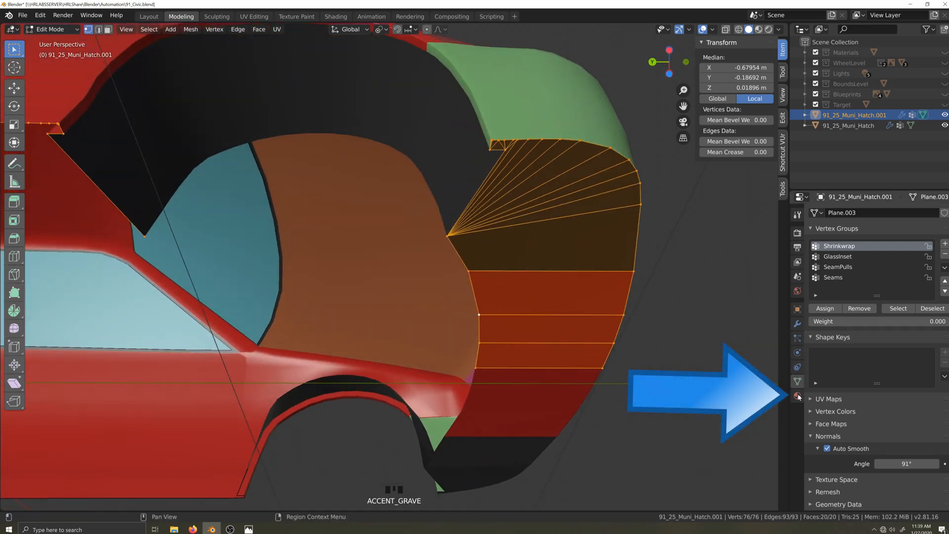
# - Assign the green Bumper_Front material to all lip faces and leave Edit Mode
pyautogui.click(797, 396)
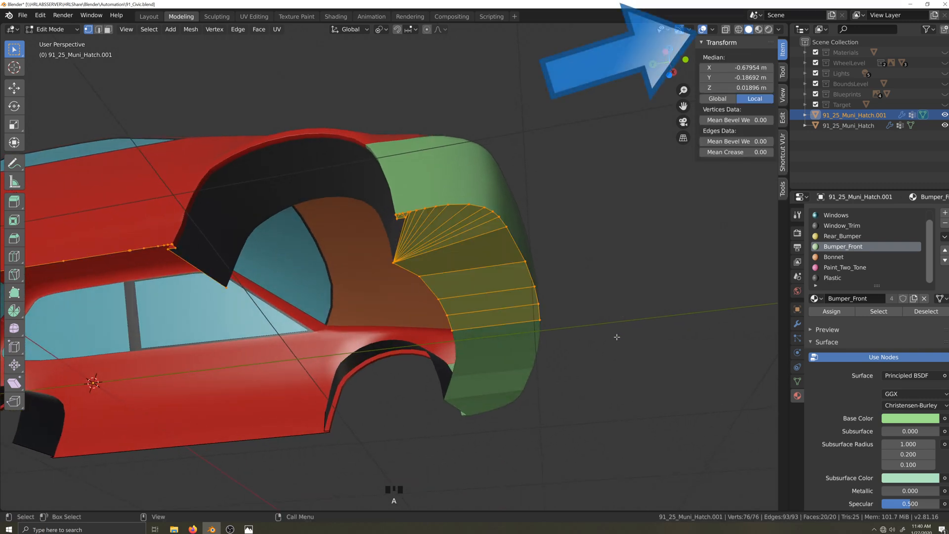
pyautogui.click(695, 29)
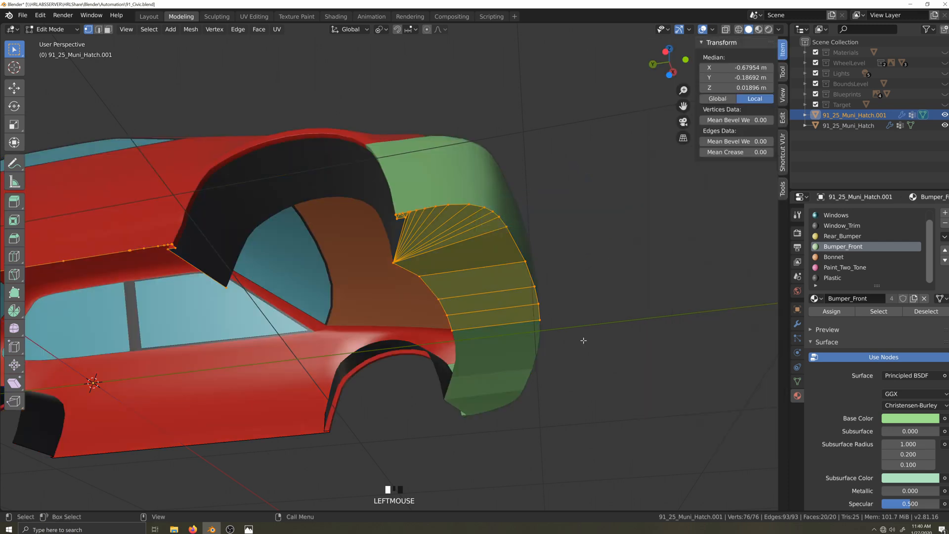
pyautogui.press('Q')
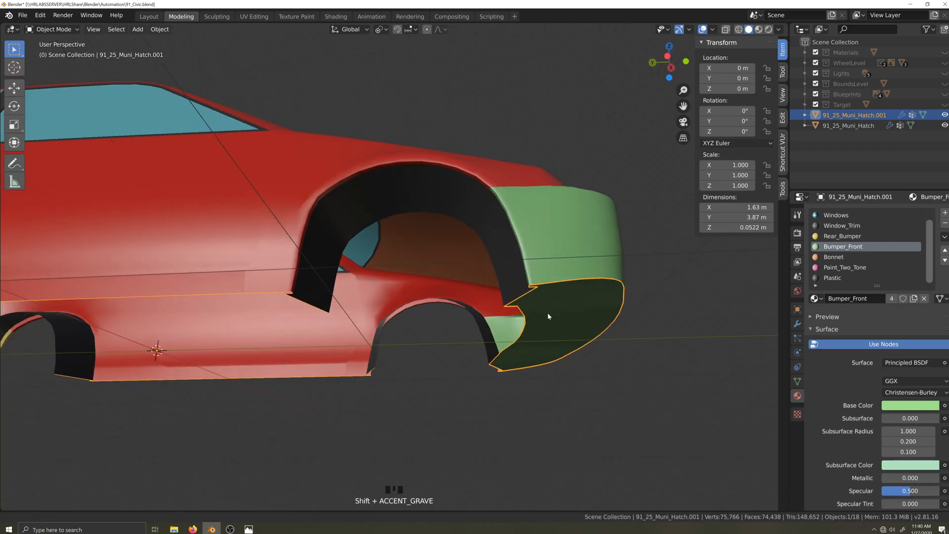
# - Fill a small face at the lip outline's end and extrude an edge column about 0.2 m sideways
pyautogui.scroll(-3)
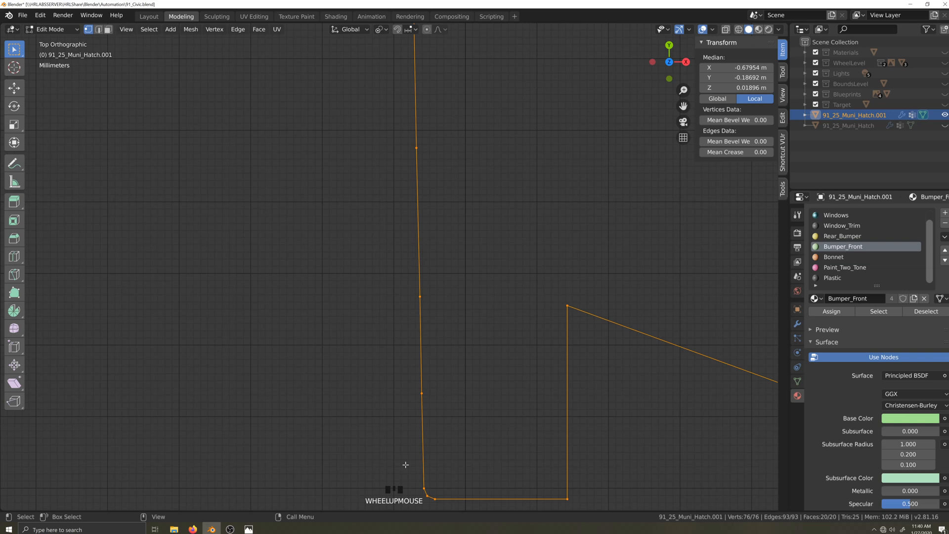
pyautogui.press('F')
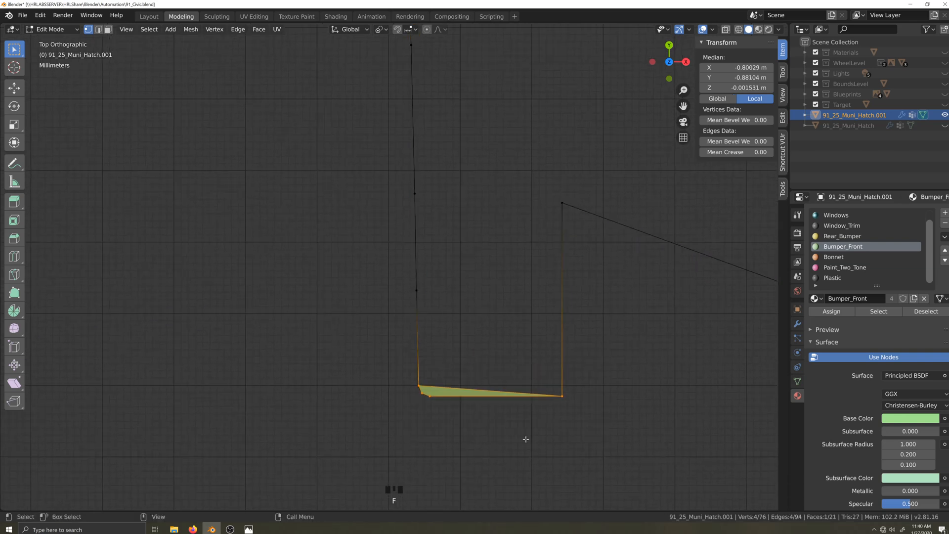
pyautogui.click(416, 292)
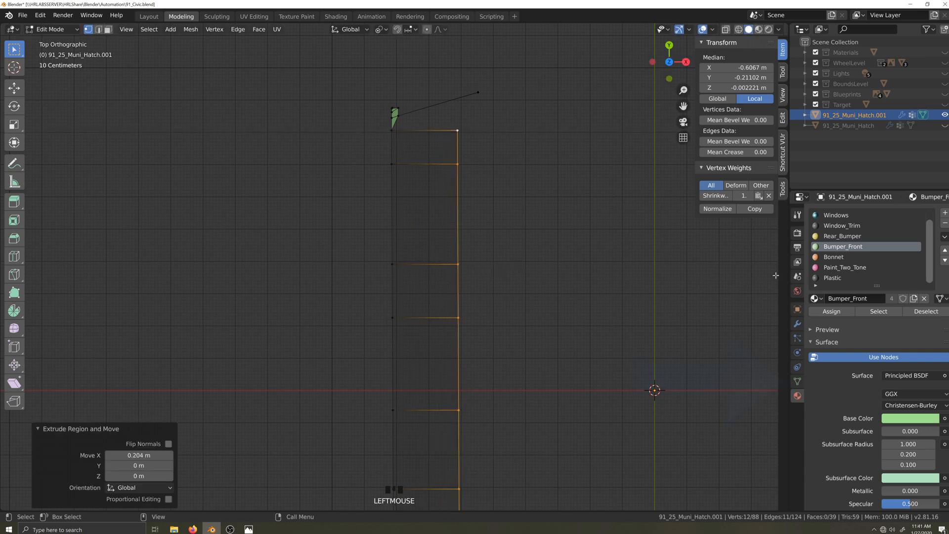
# - Extrude the lip edge into a face strip and flatten its outer vertices straight with S X 0
pyautogui.click(797, 382)
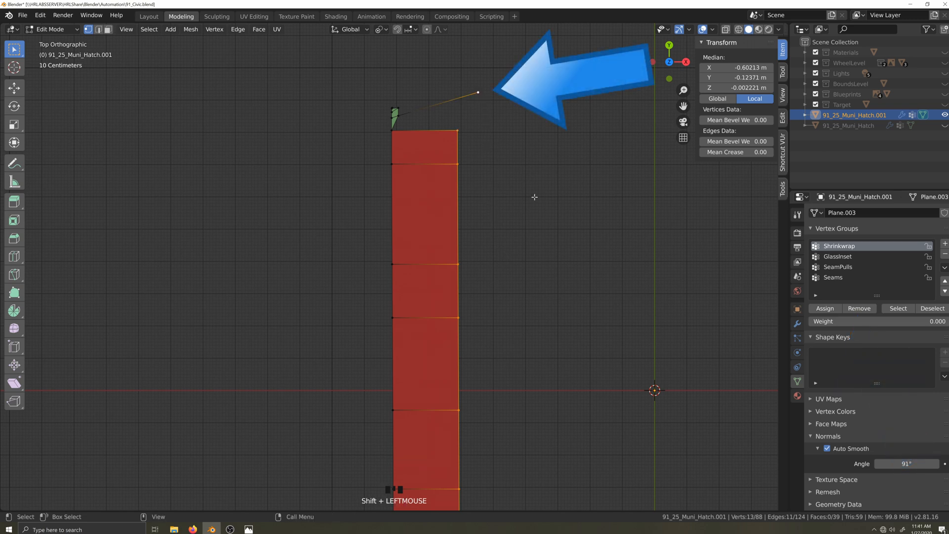
pyautogui.press('period')
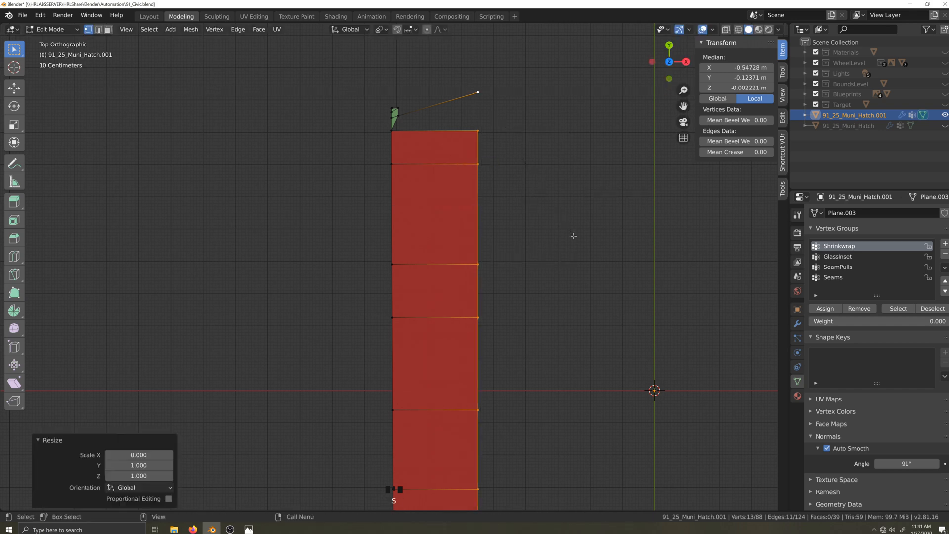
pyautogui.scroll(-3)
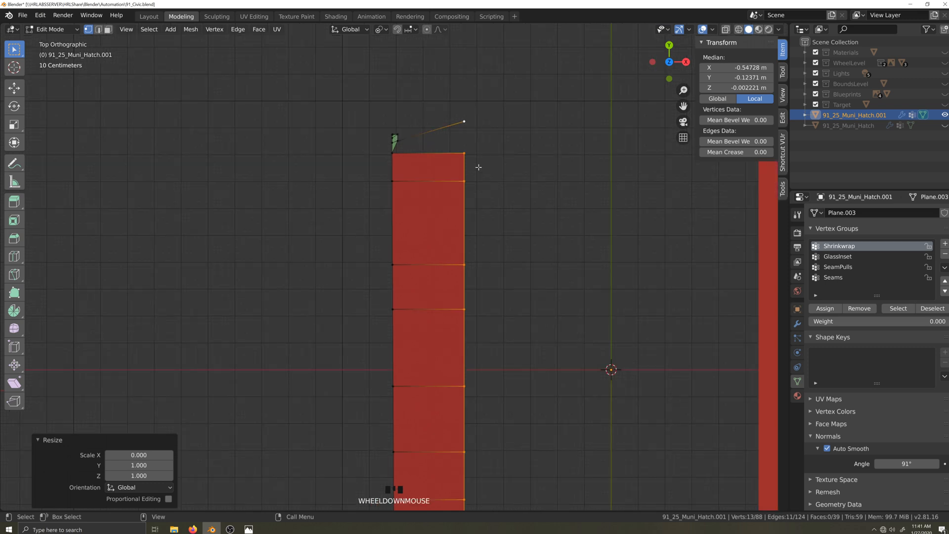
pyautogui.scroll(3)
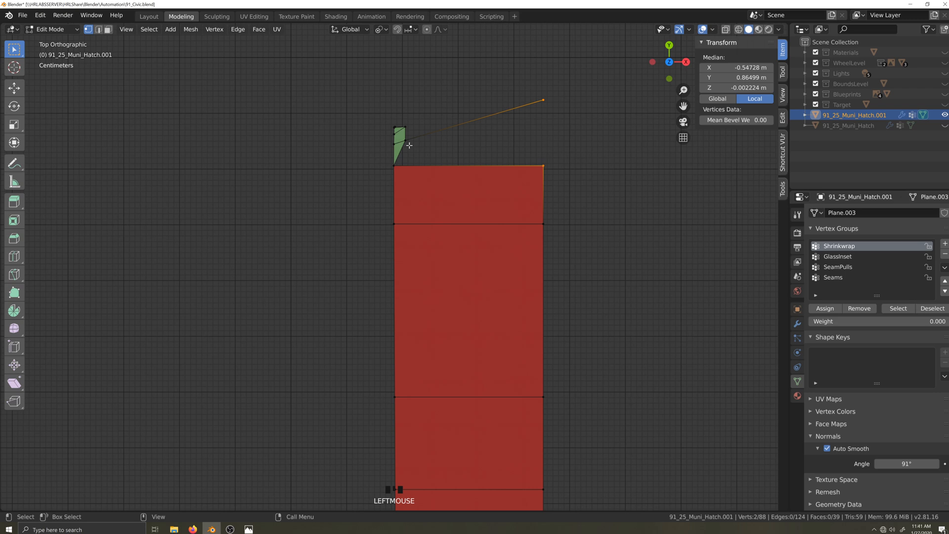
pyautogui.click(402, 142)
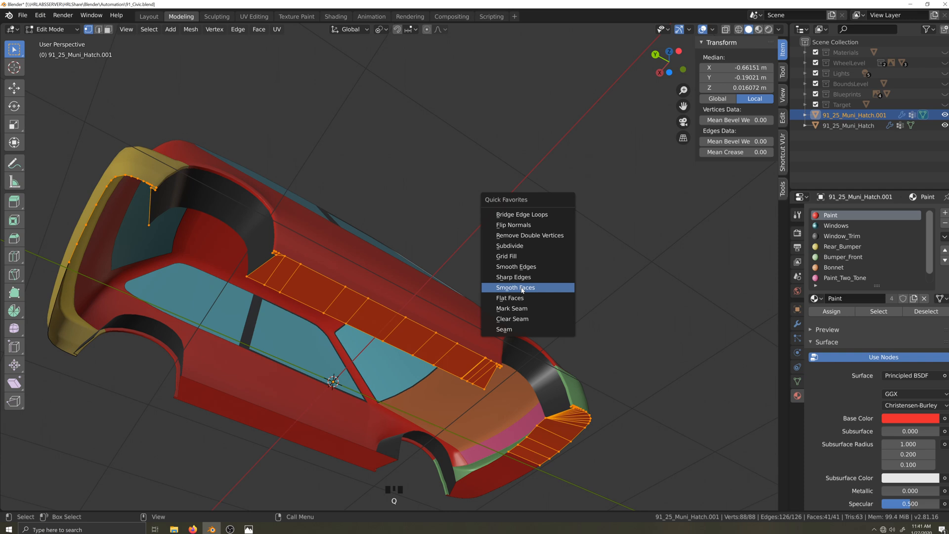
# - Enable the Face Orientation overlay and recalculate the lip faces' normals
pyautogui.click(515, 287)
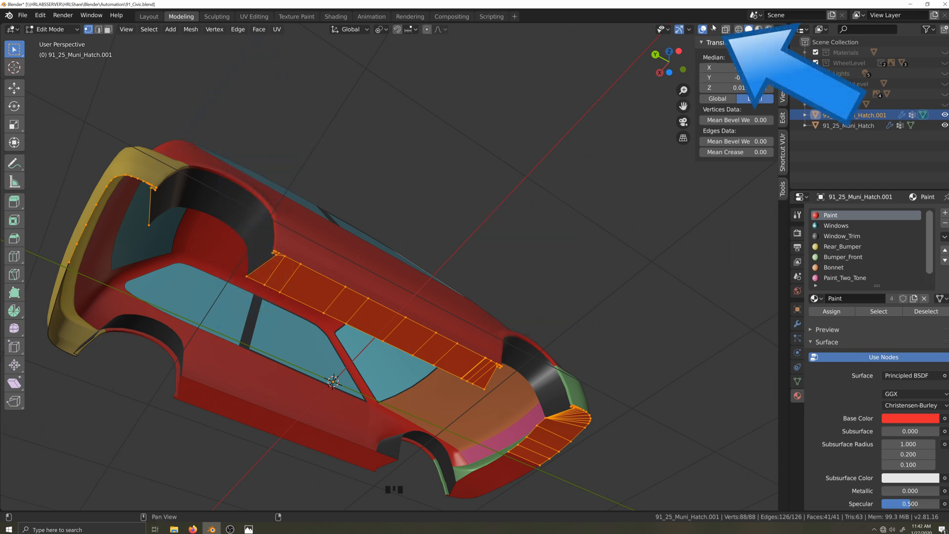
pyautogui.click(701, 28)
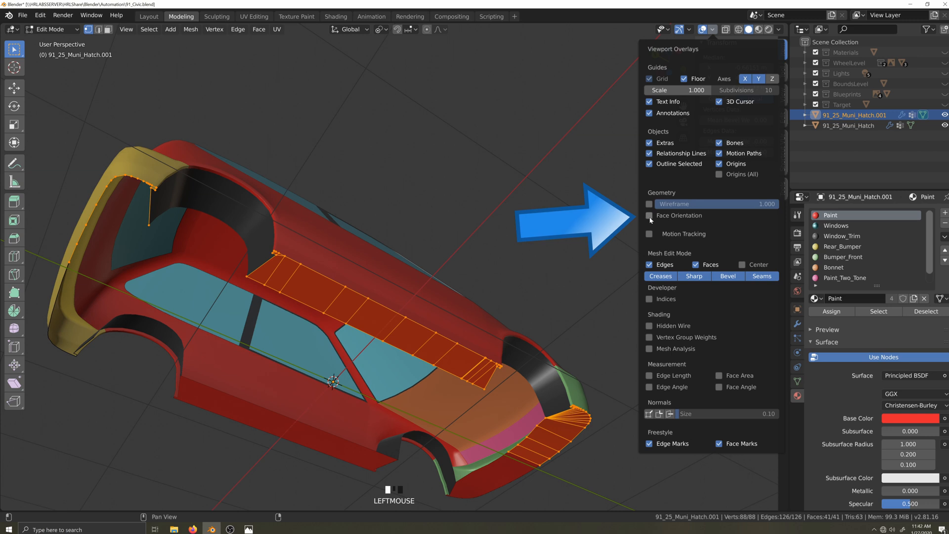
pyautogui.click(650, 215)
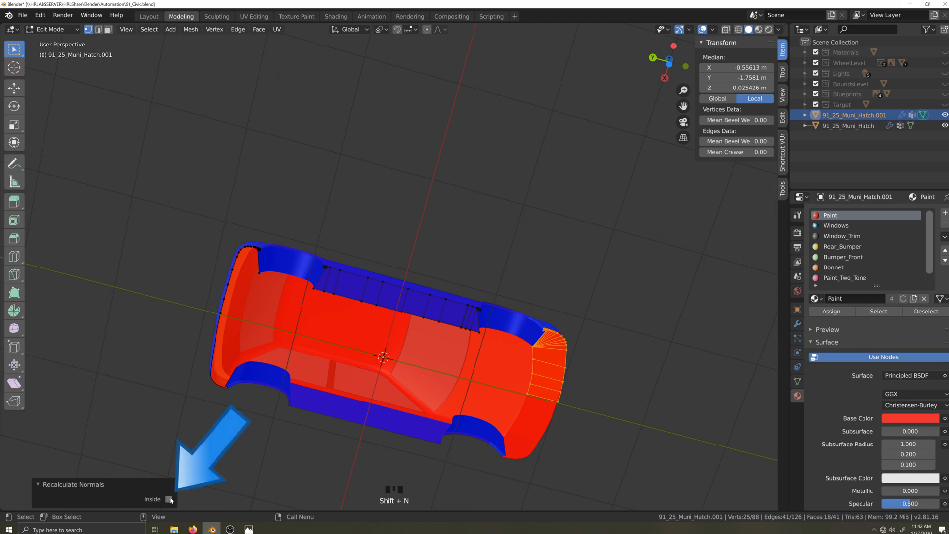
pyautogui.click(625, 320)
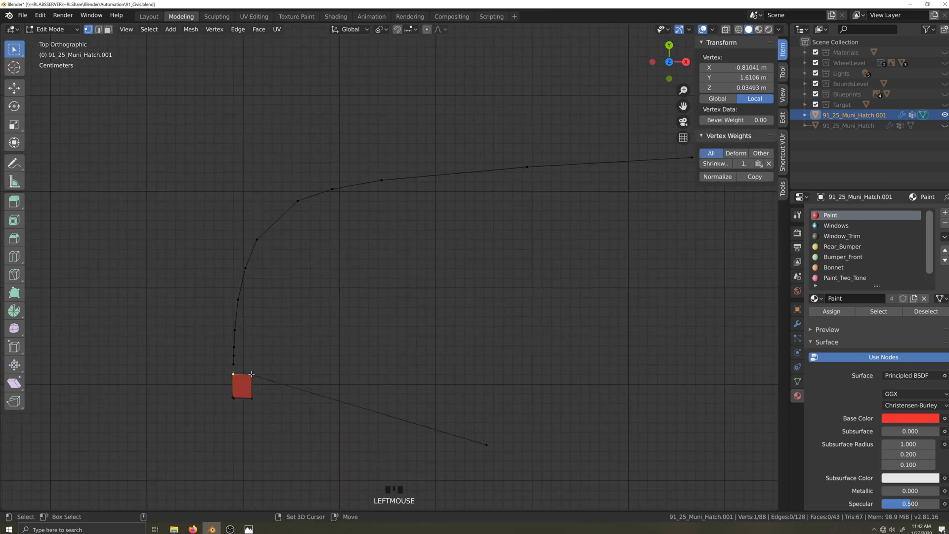
# - Select the second lip strip's faces and apply Smooth Faces from Quick Favorites
pyautogui.click(247, 359)
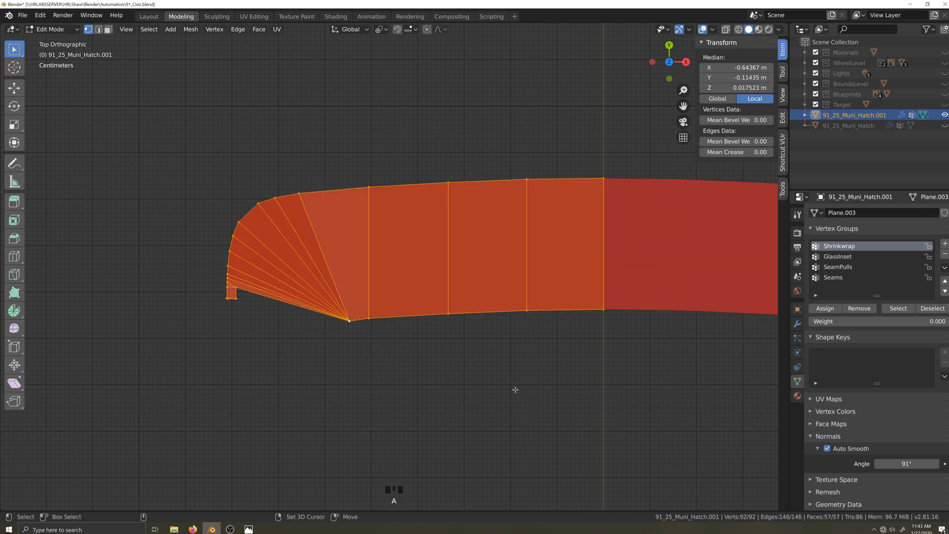
pyautogui.press('q')
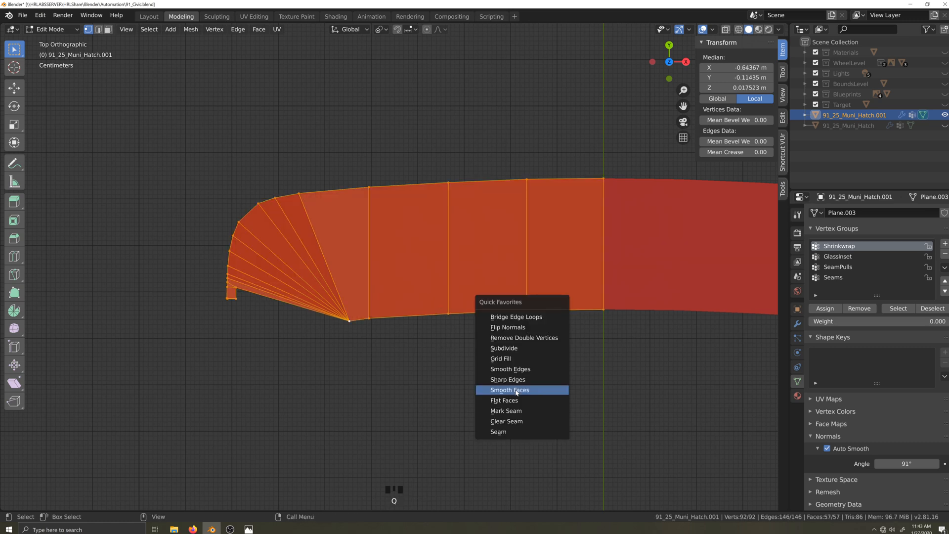
pyautogui.click(509, 389)
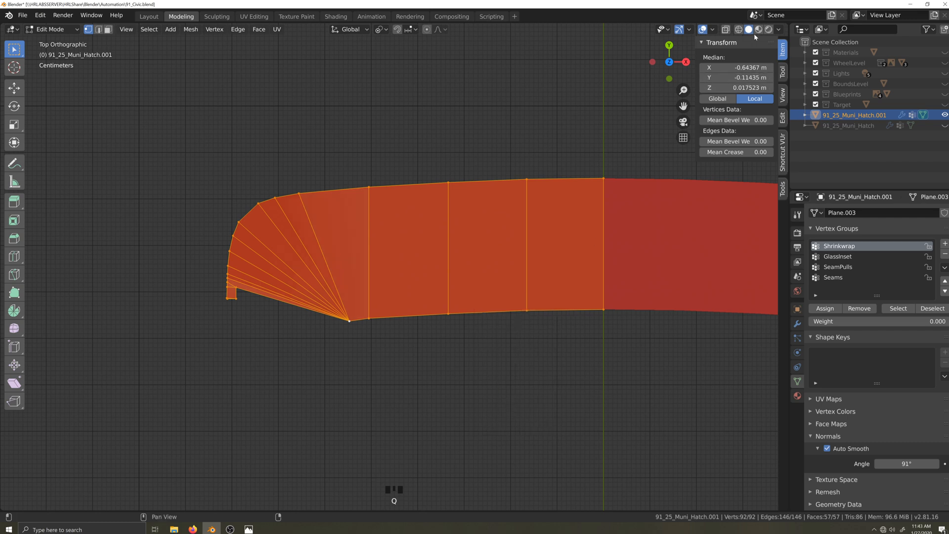
# - Point the second lip panel's normals outward and return to Object Mode with the full body shown
pyautogui.click(710, 30)
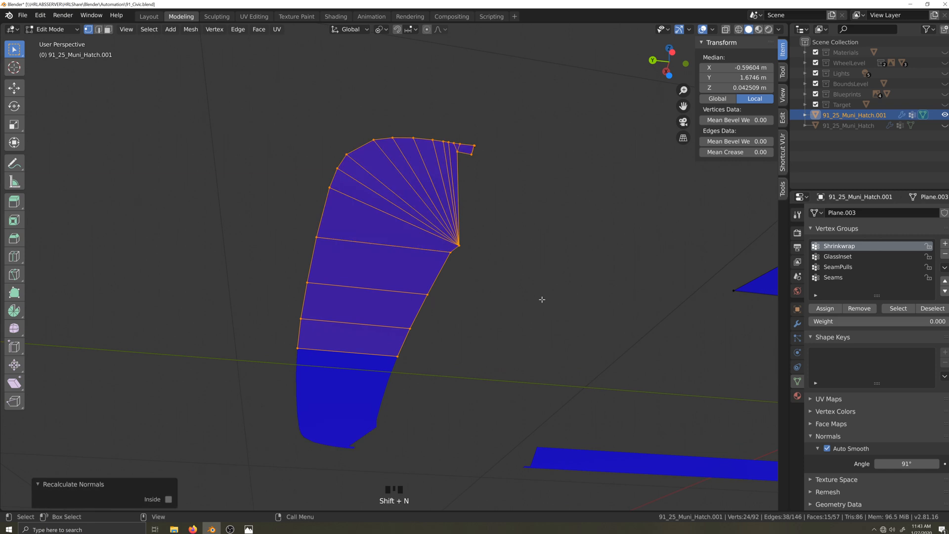
pyautogui.scroll(-3)
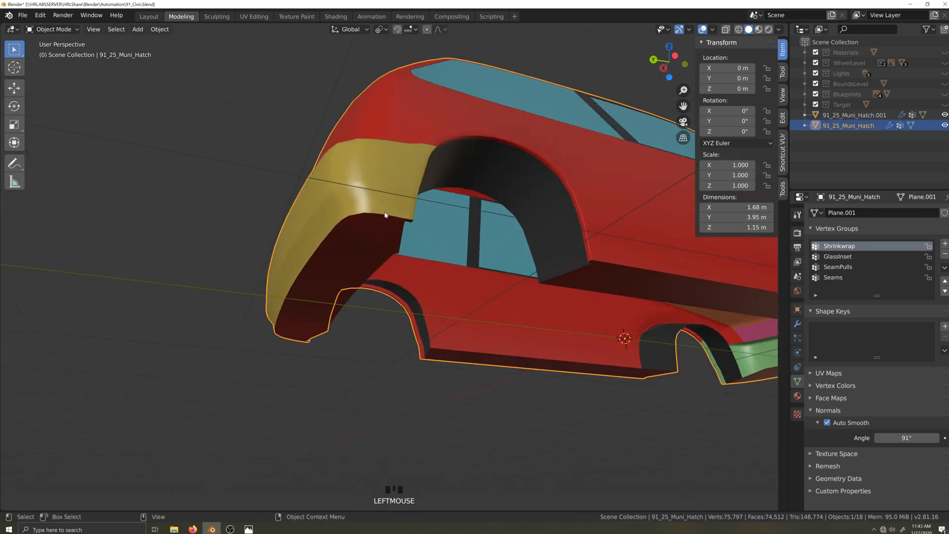
# - Enter Edit Mode on 91_25_Muni_Hatch and Ctrl+click along its bottom edge to select the vertices
pyautogui.press('Tab')
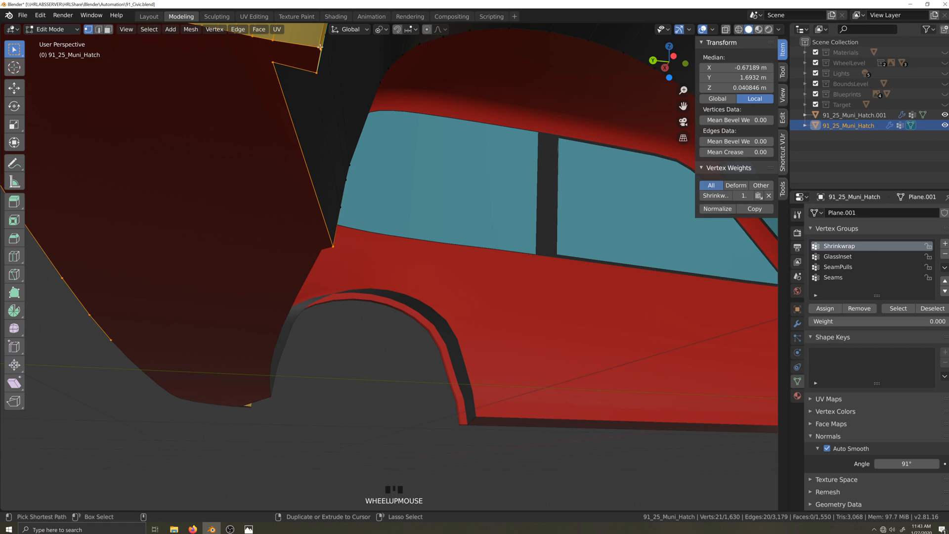
pyautogui.click(372, 264)
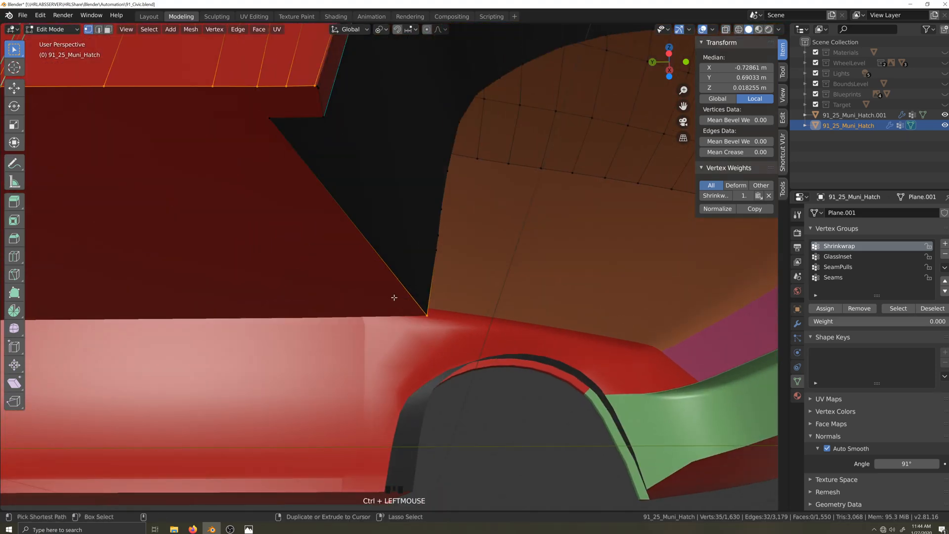
pyautogui.scroll(-3)
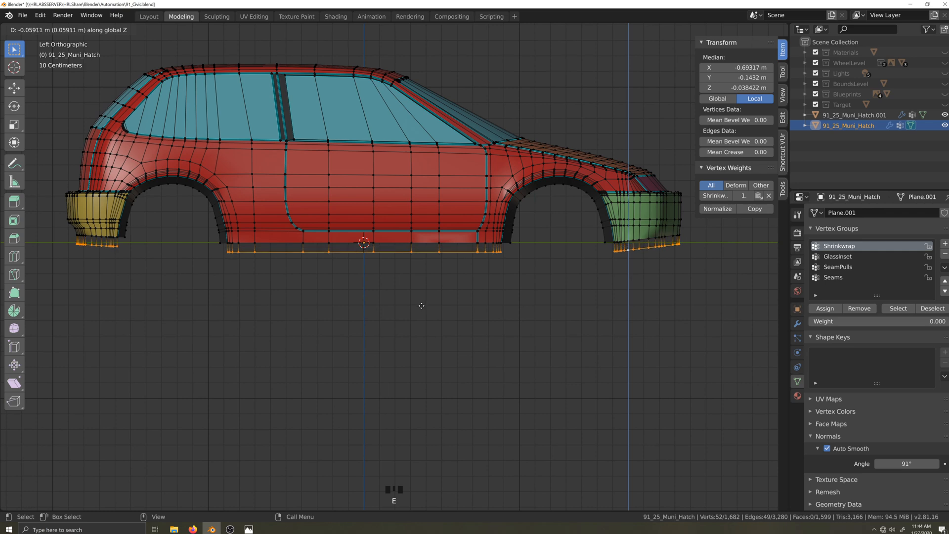
# - Extrude the hatch body's bottom edge downward into a skirt strip and show its modifiers
pyautogui.click(420, 304)
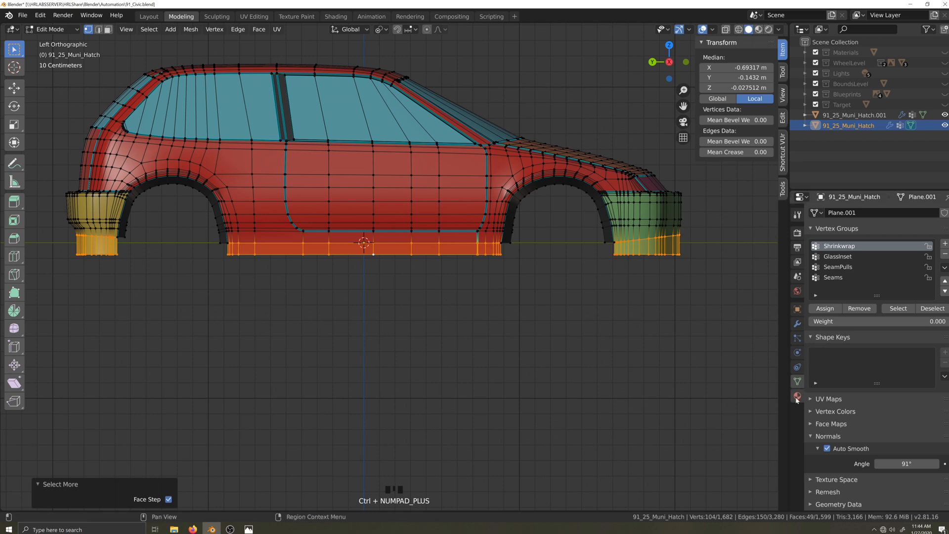
pyautogui.click(797, 324)
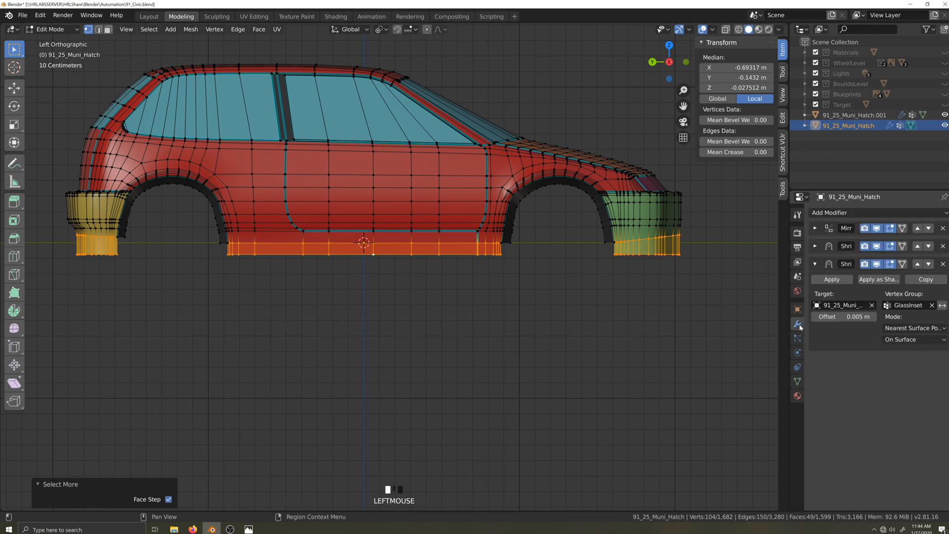
# - Assign LipPlacement to the lower lip faces and mark the rear lip edges sharp
pyautogui.click(797, 396)
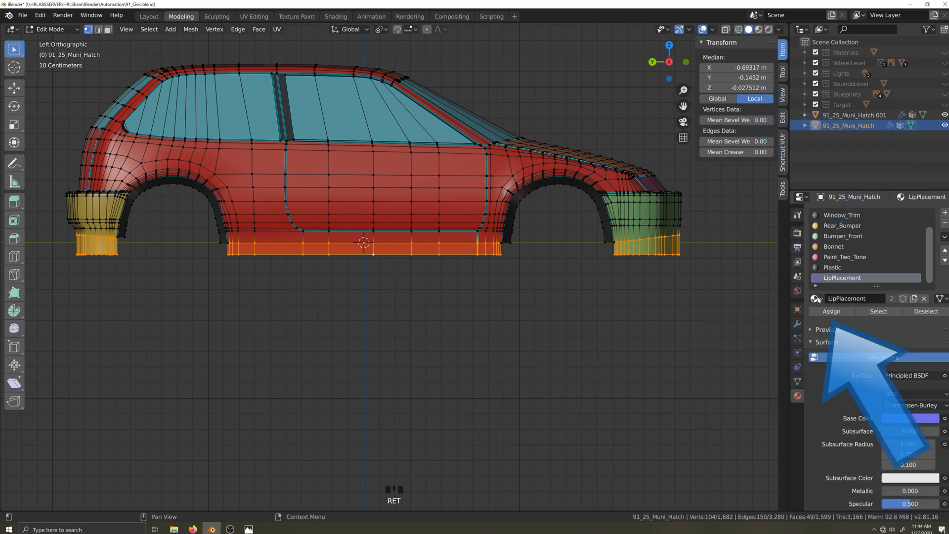
pyautogui.click(831, 311)
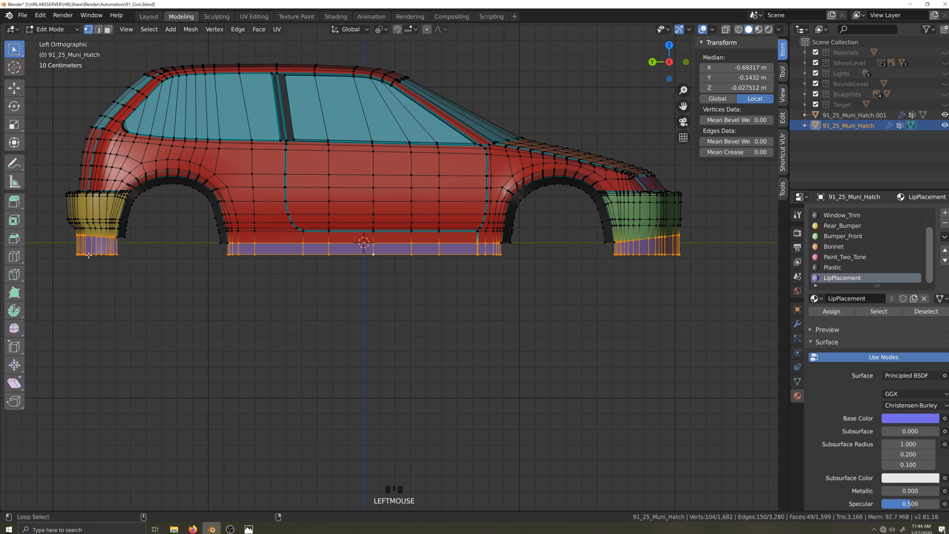
pyautogui.click(678, 259)
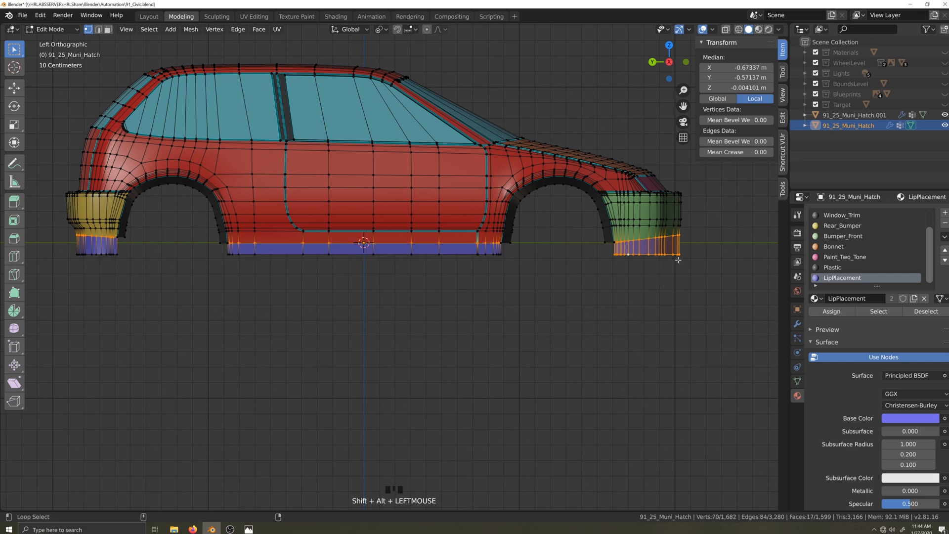
pyautogui.press('Q')
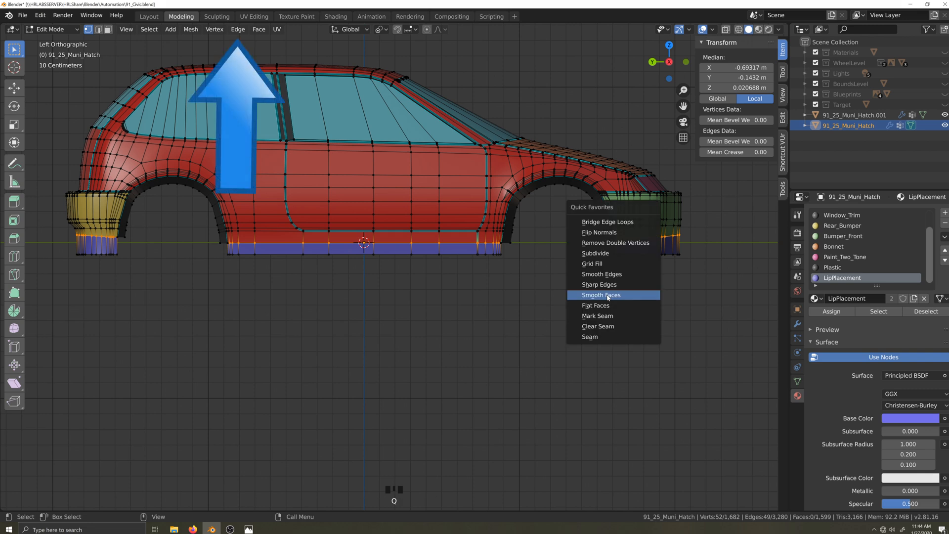
pyautogui.moveTo(600, 284)
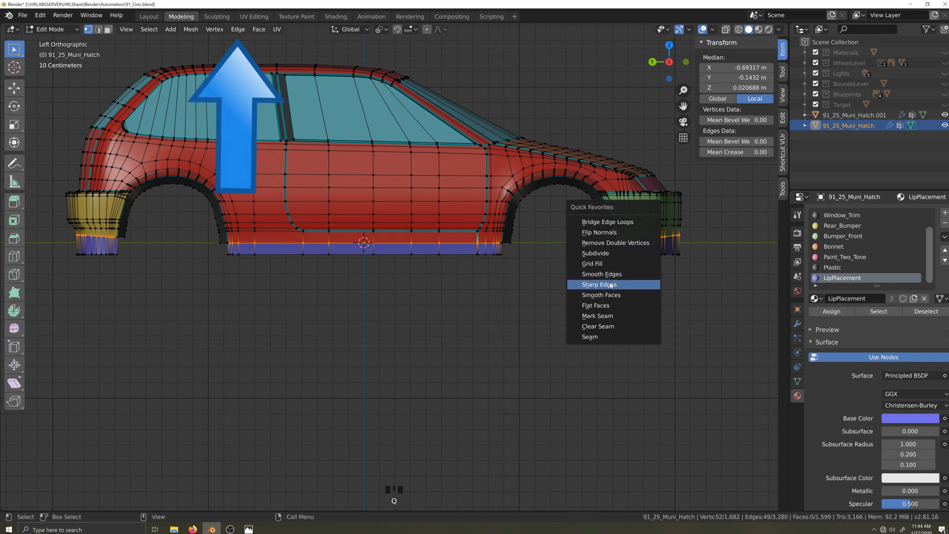
pyautogui.click(599, 285)
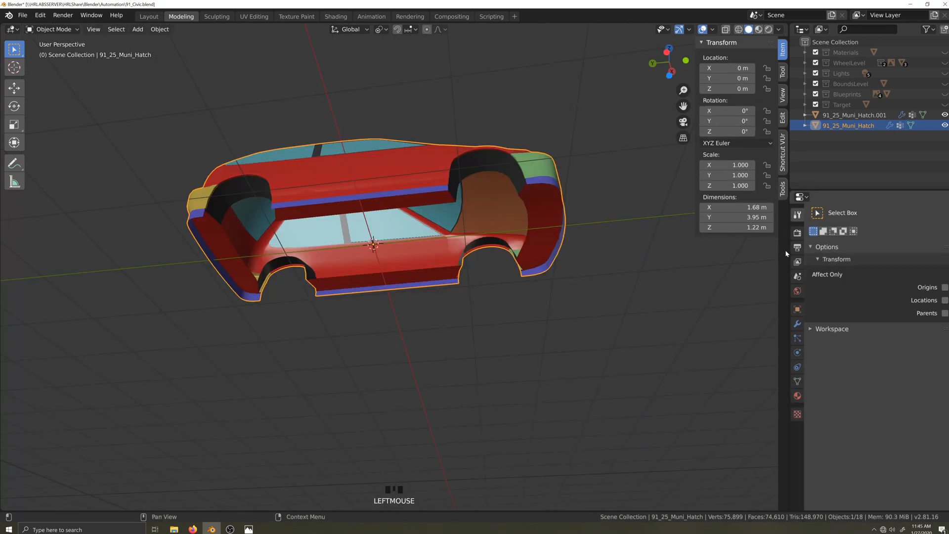
# - Return to Object Mode and add the underbody to the hatch body selection
pyautogui.press('Tab')
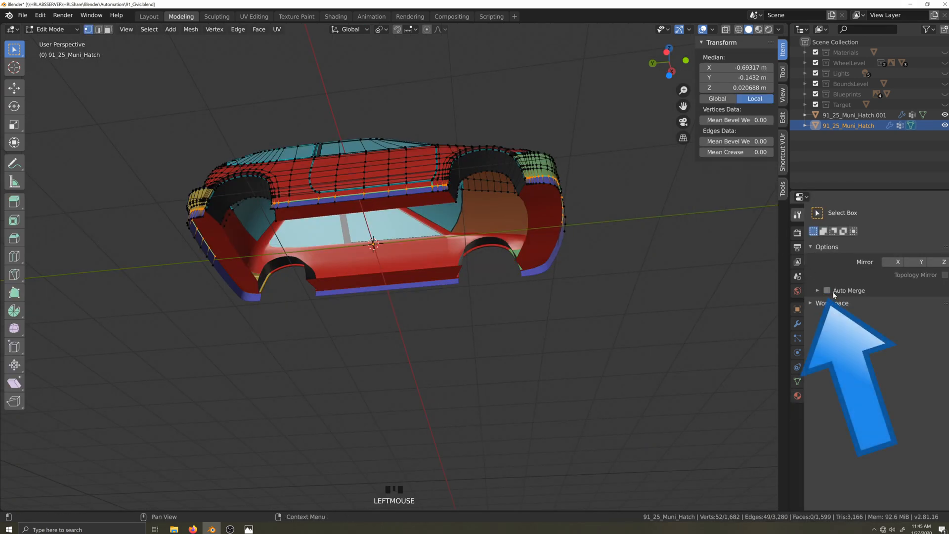
pyautogui.press('Tab')
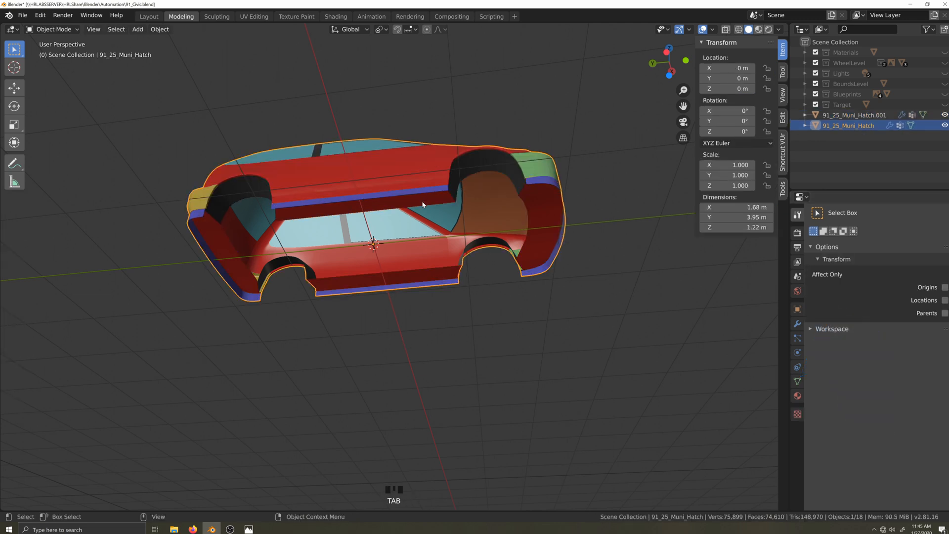
pyautogui.click(854, 115)
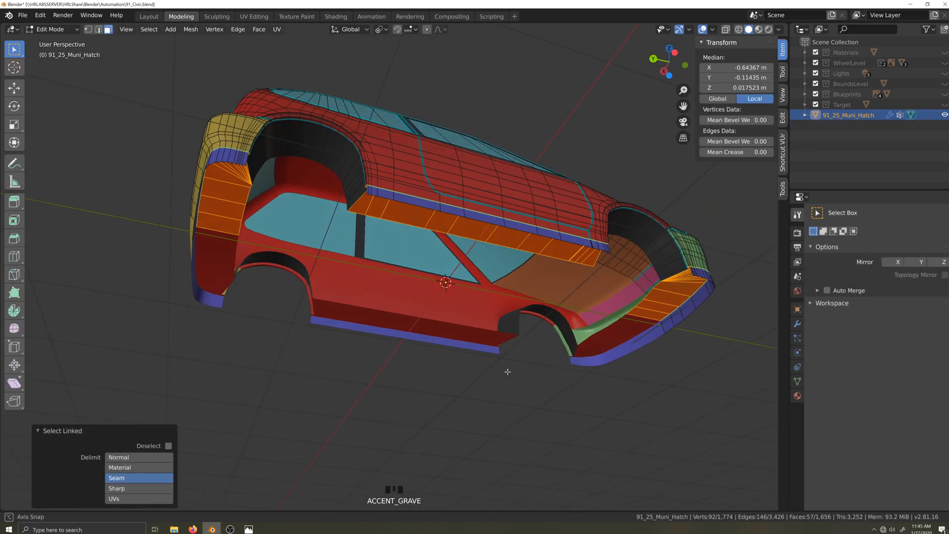
# - Give the front lip faces the Rear_Bumper and Plastic materials, then return to object mode
pyautogui.moveTo(508, 371); pyautogui.dragTo(613, 380)
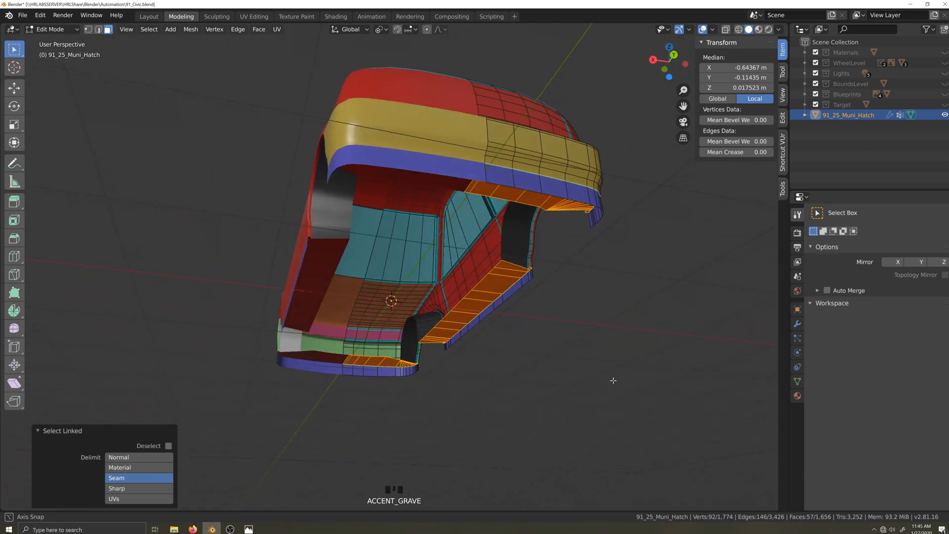
pyautogui.press('Tab')
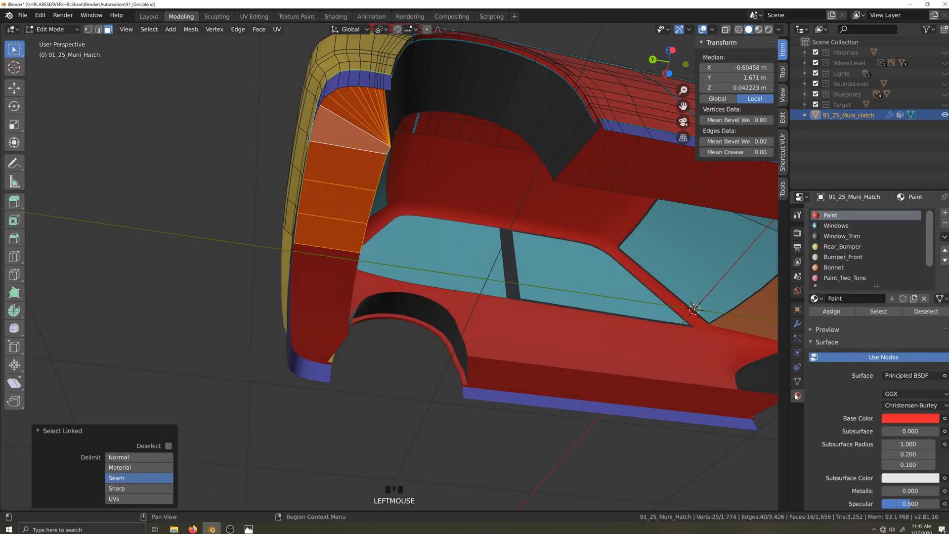
pyautogui.click(831, 311)
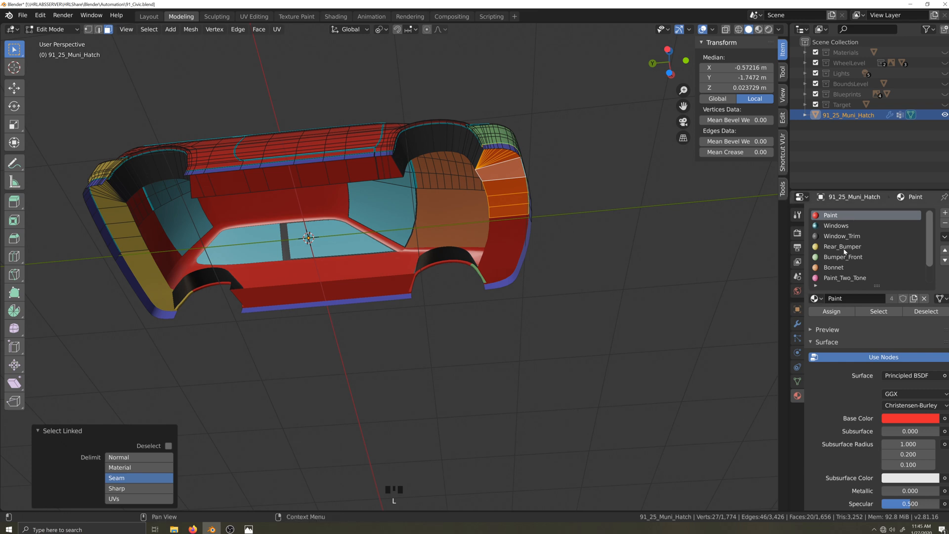
pyautogui.click(843, 257)
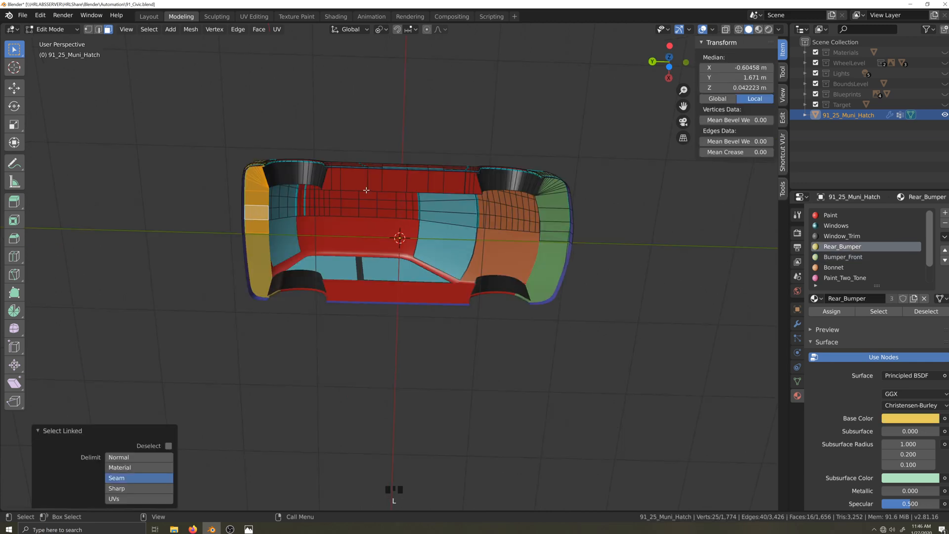
pyautogui.click(833, 267)
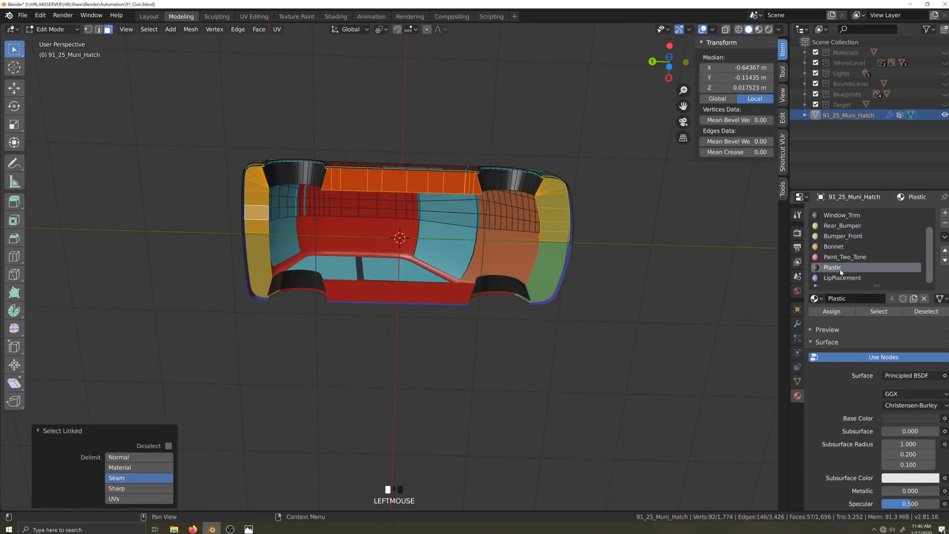
pyautogui.press('Tab')
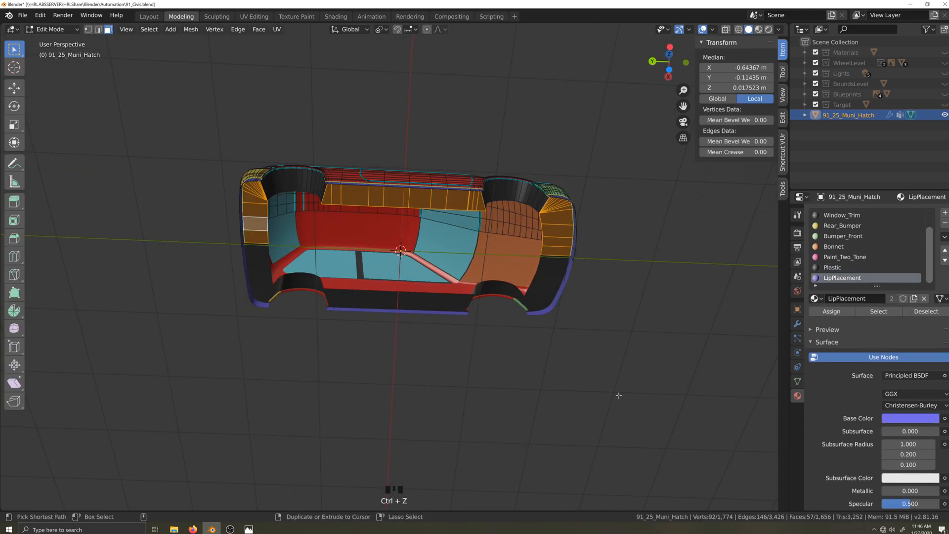
pyautogui.press('Tab')
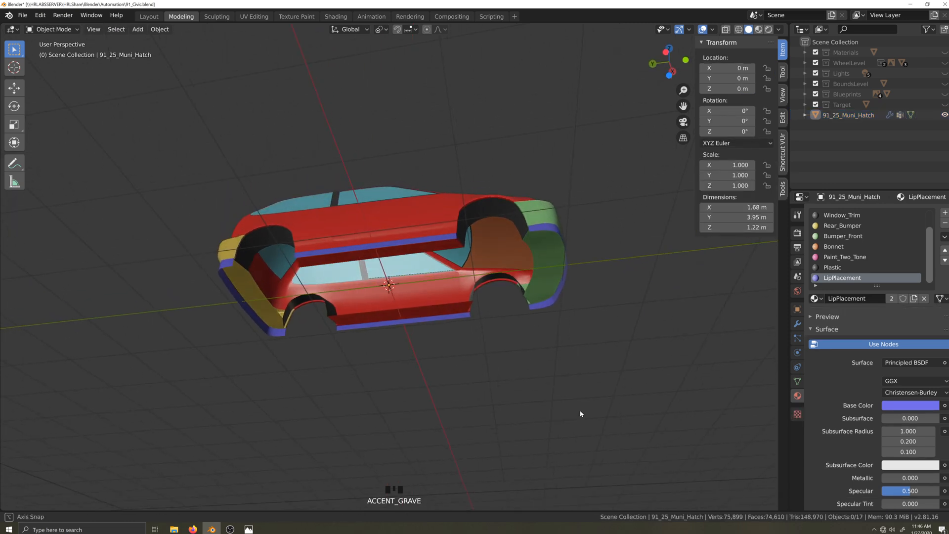